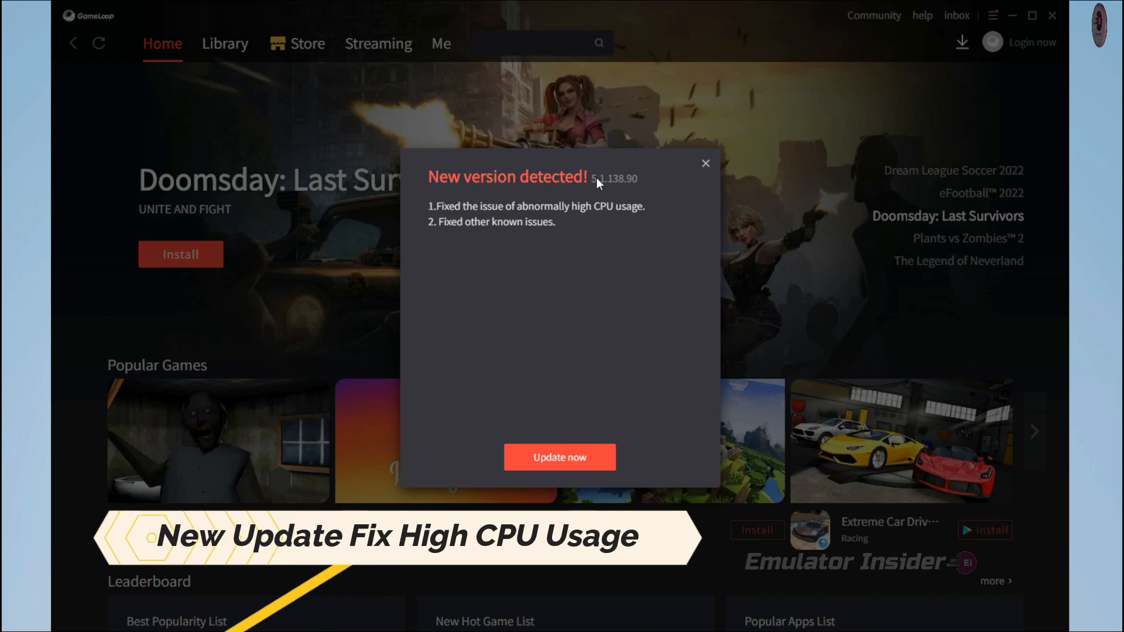
# Start the update to version 5.1.138.90 and let the download complete.
pyautogui.click(560, 458)
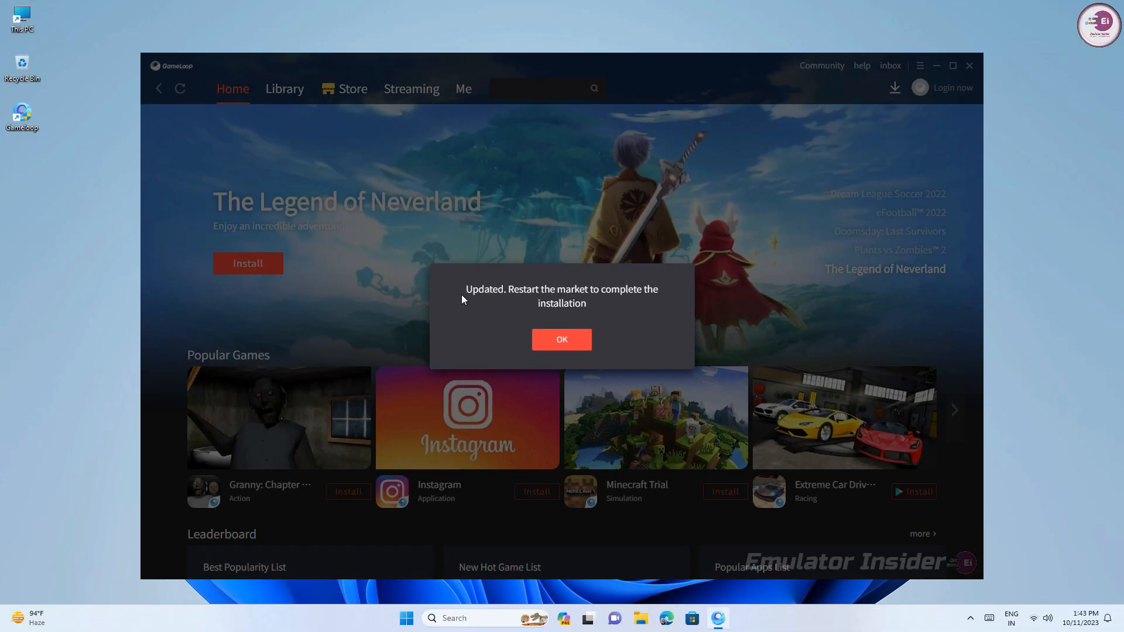
pyautogui.moveTo(554, 312)
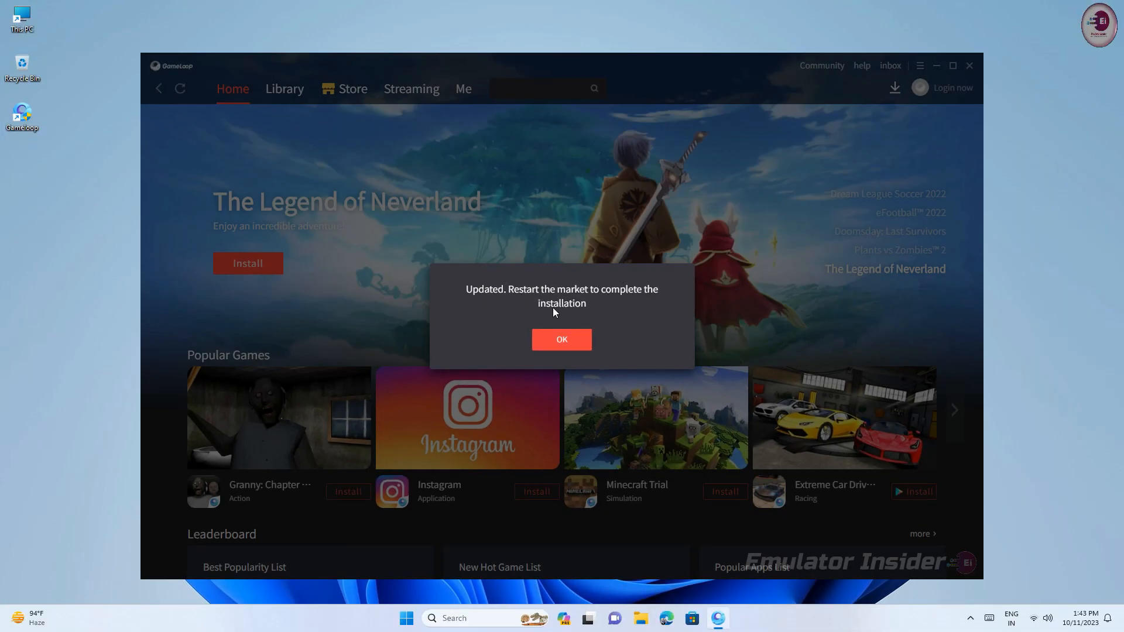
# Confirm the restart so the installer runs and the GameLoop window closes.
pyautogui.click(561, 339)
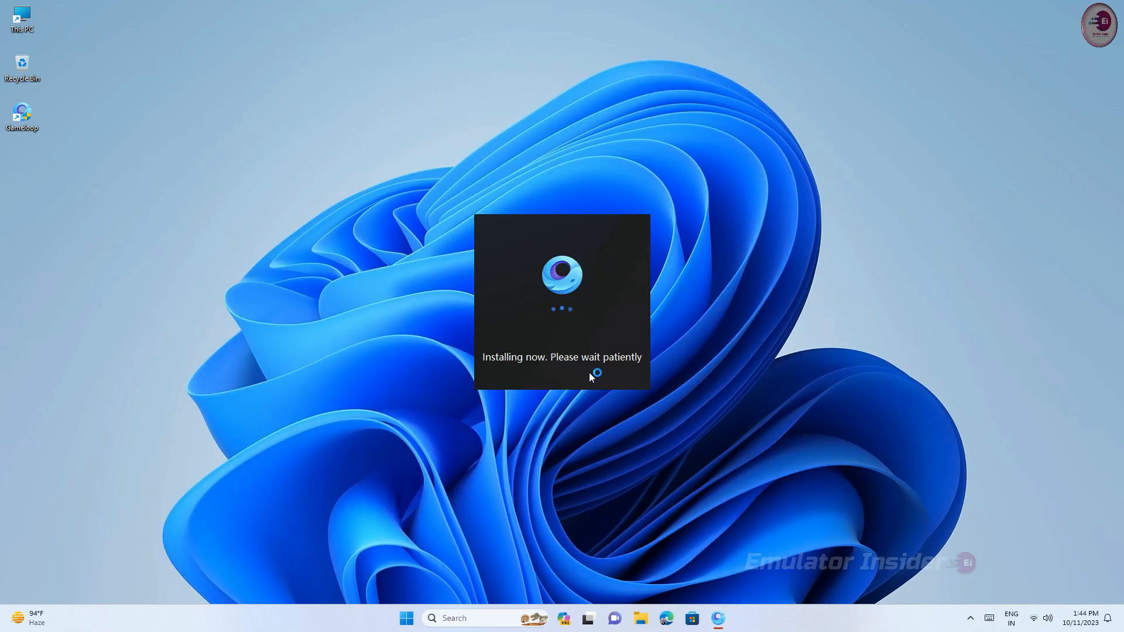
pyautogui.moveTo(645, 276)
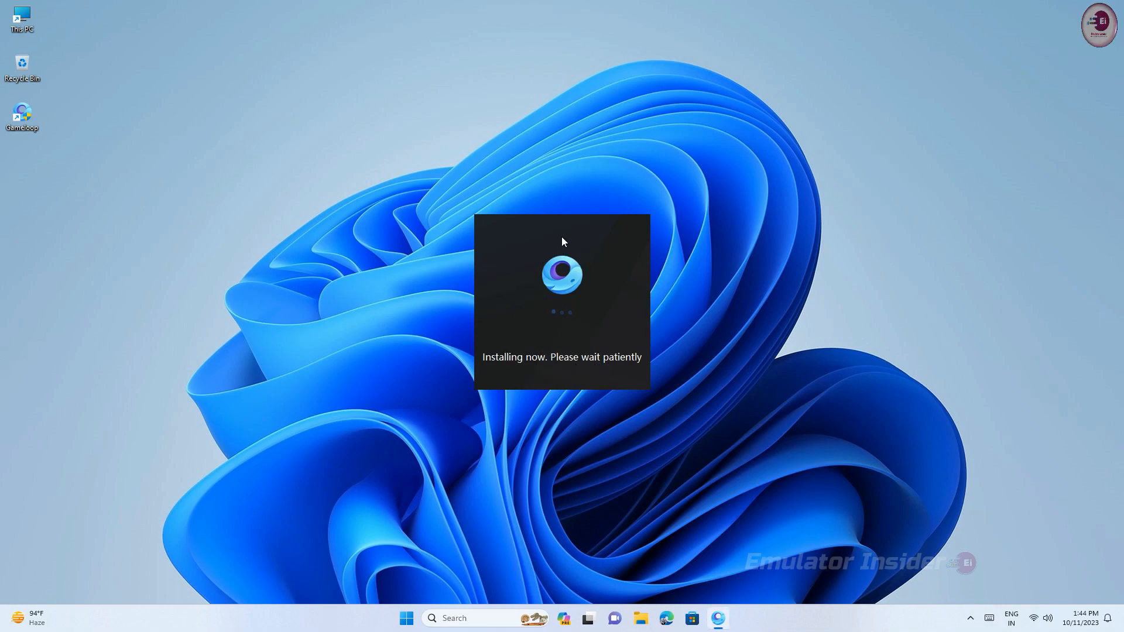
pyautogui.moveTo(766, 294)
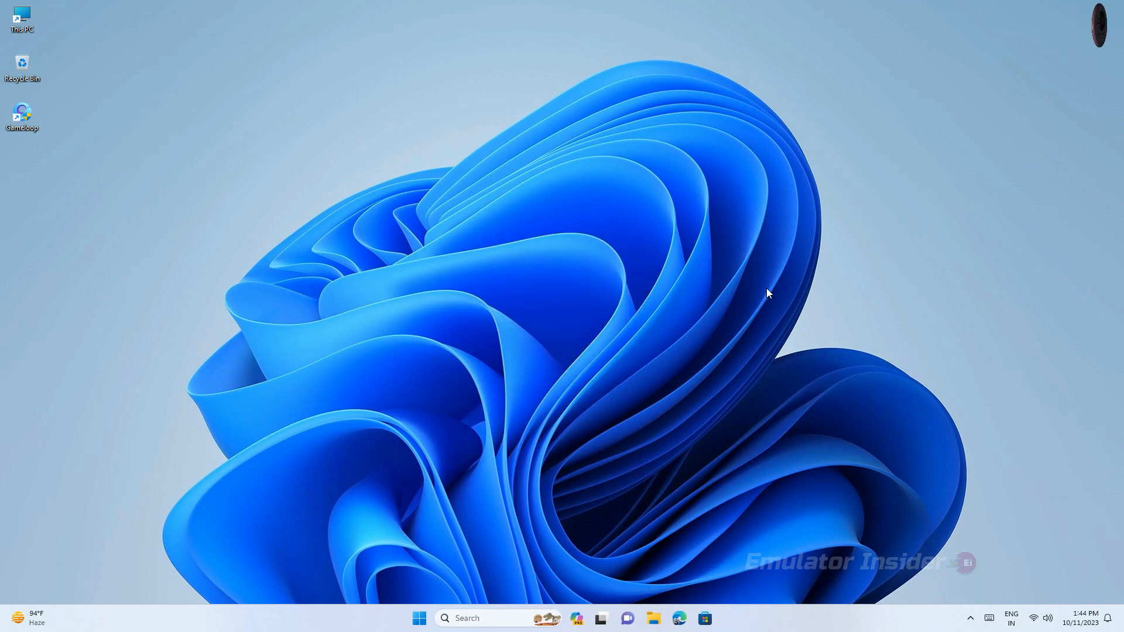
# Relaunch GameLoop from the desktop shortcut and run an update check from the ☰ menu.
pyautogui.doubleClick(22, 115)
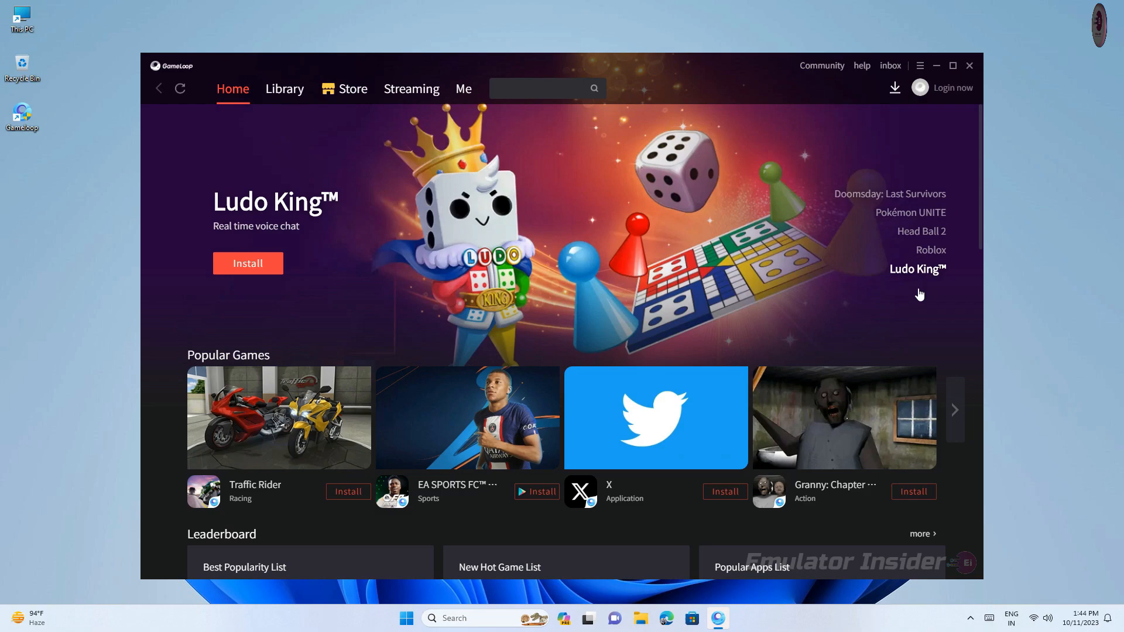
pyautogui.click(920, 66)
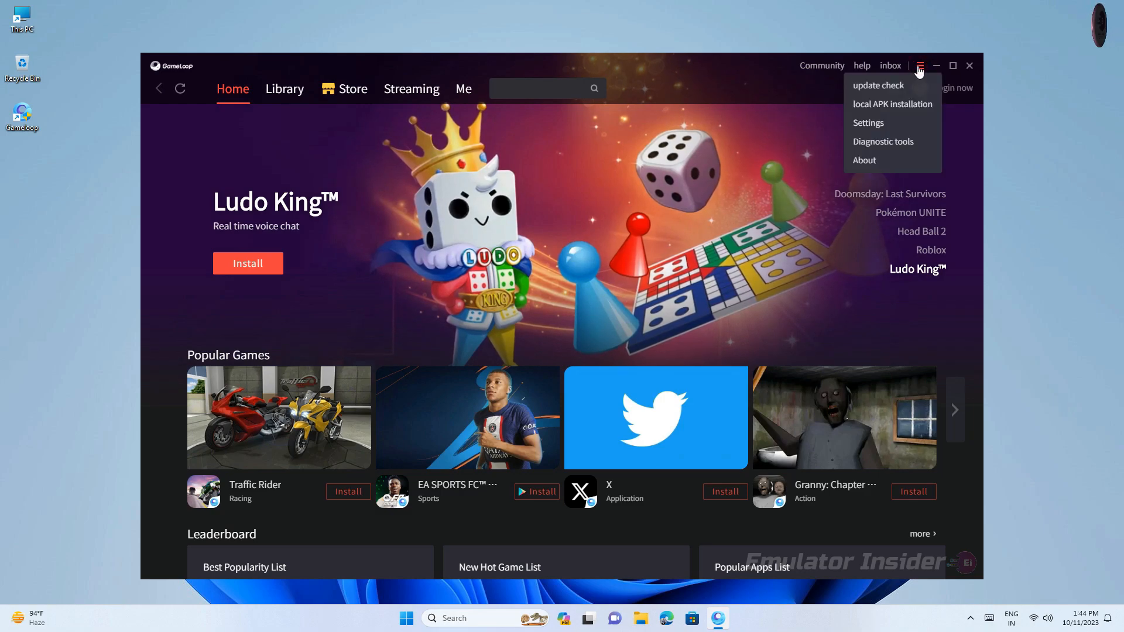
pyautogui.click(876, 85)
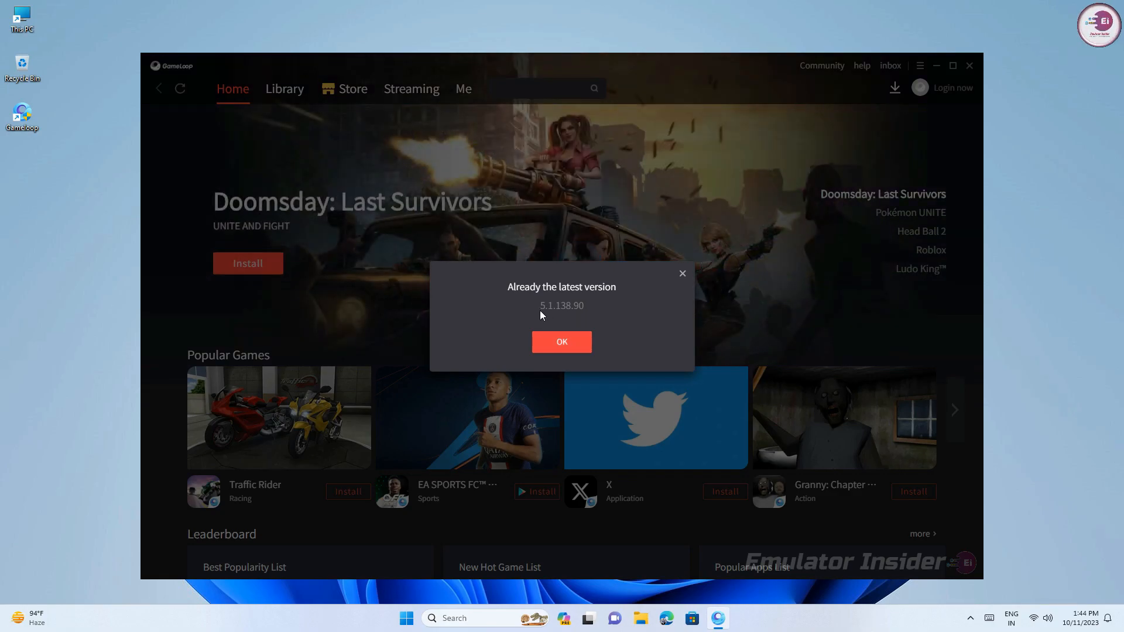
# Dismiss the Already the latest version notice and launch PUBG Mobile from the Home page.
pyautogui.click(561, 341)
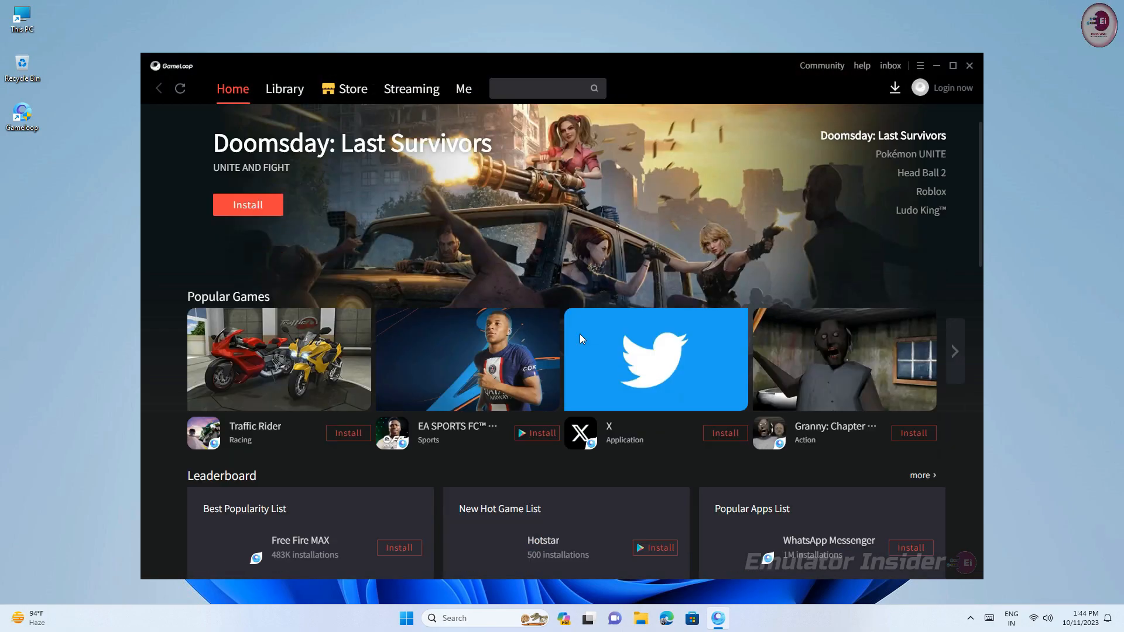
pyautogui.scroll(-3)
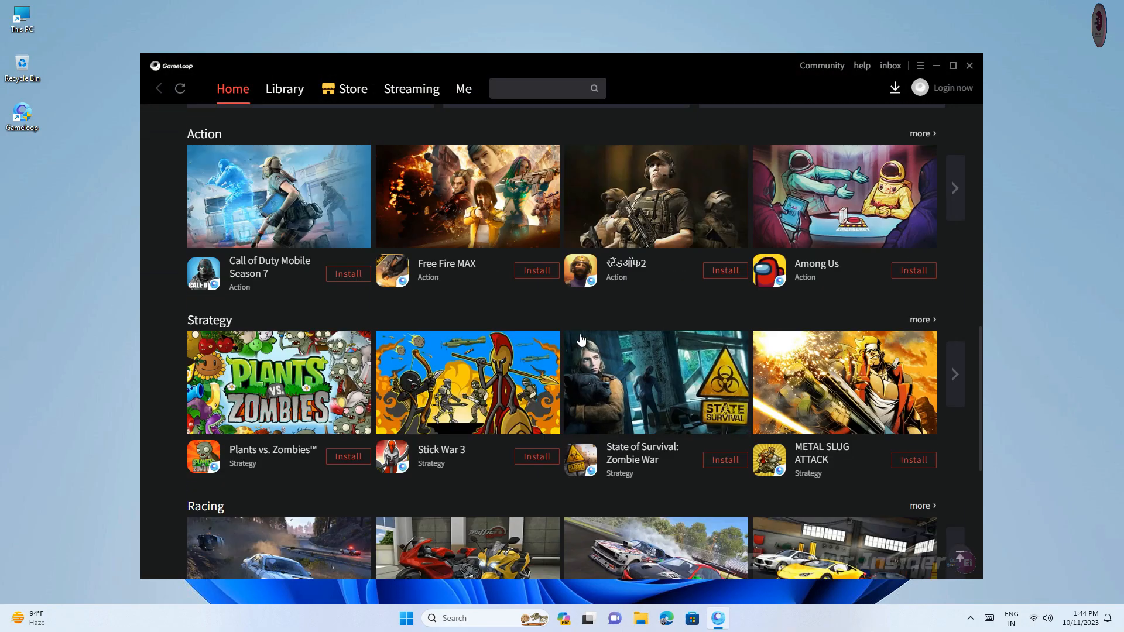
pyautogui.click(464, 88)
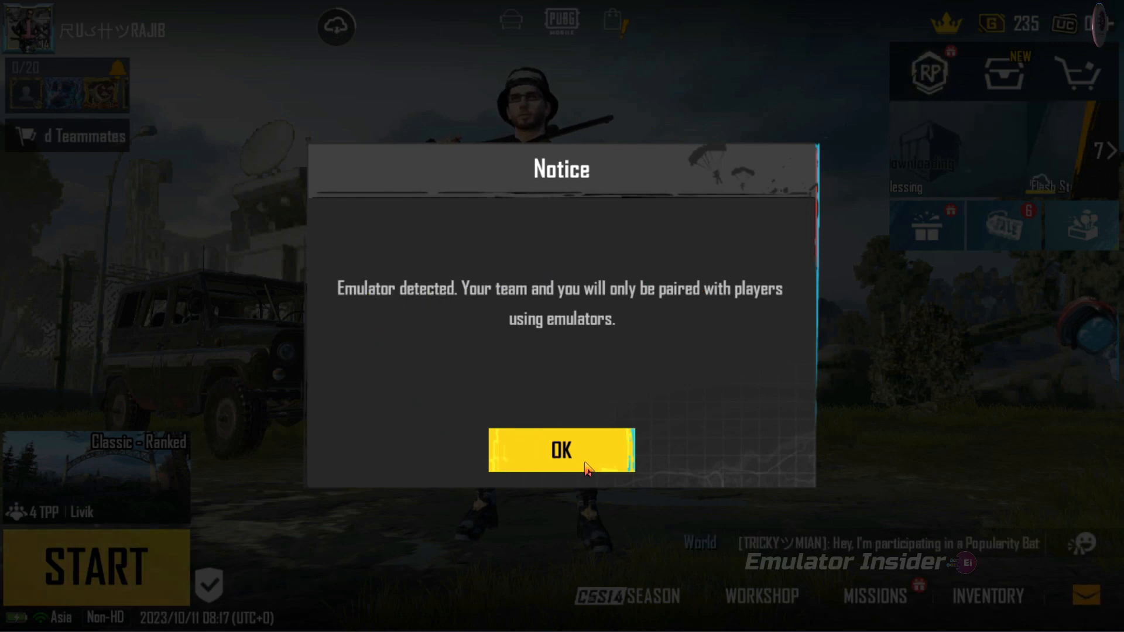
# Acknowledge the Emulator detected notice and start a Team Deathmatch match.
pyautogui.click(561, 450)
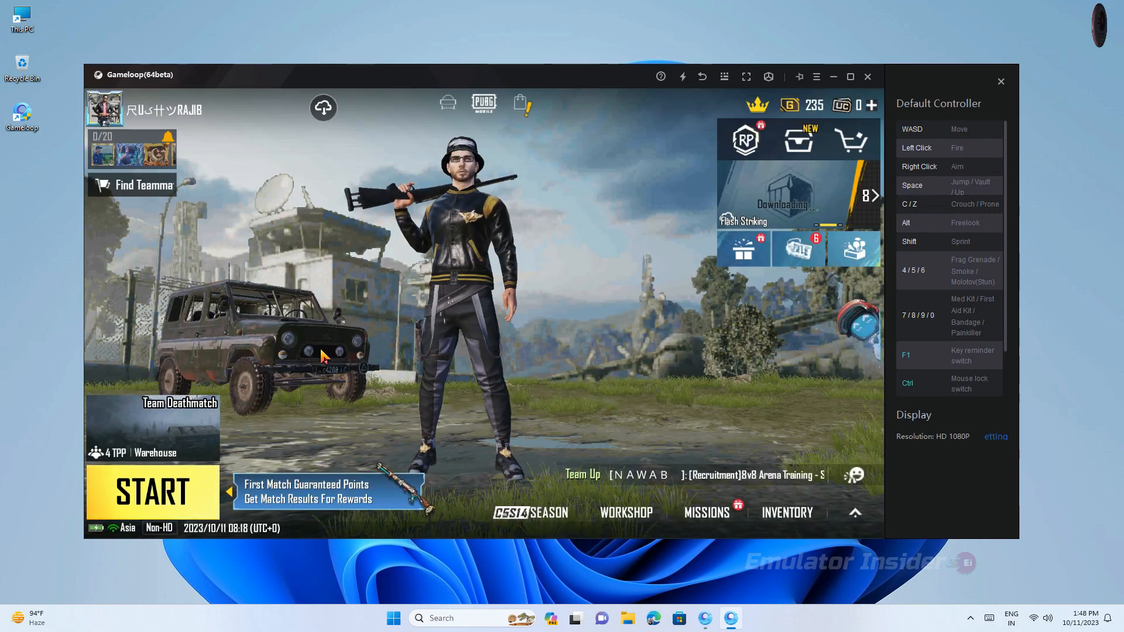
pyautogui.click(151, 491)
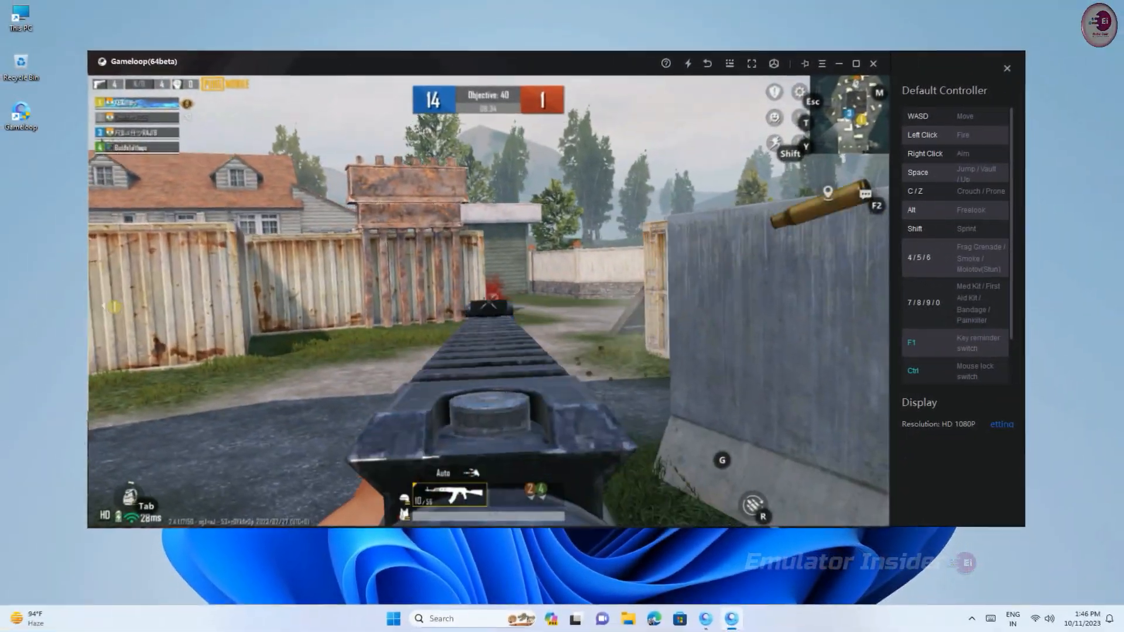